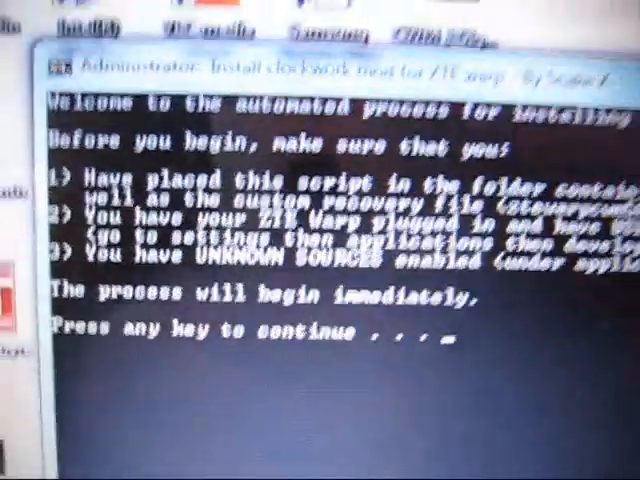
- Continue the ClockworkMod install script so the ZTE Warp reboots into bootloader
{"action": "key", "text": "enter"}
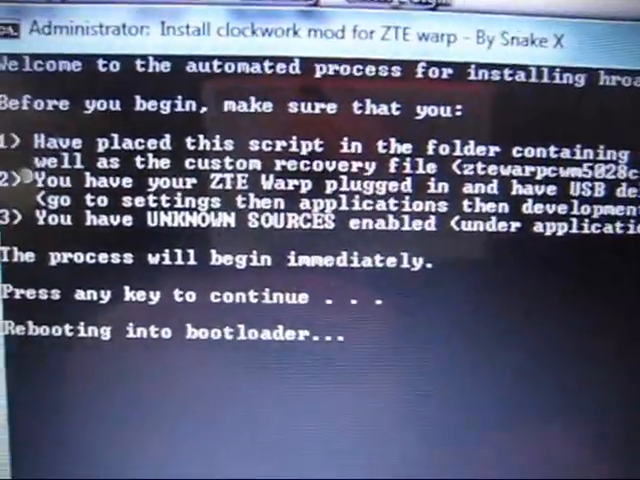